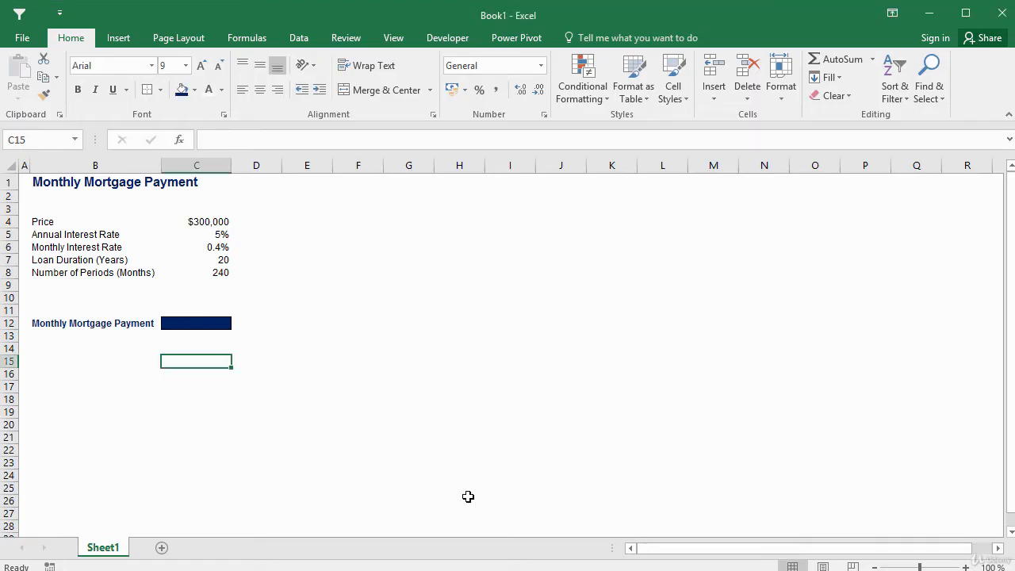
mouse_move(355, 419)
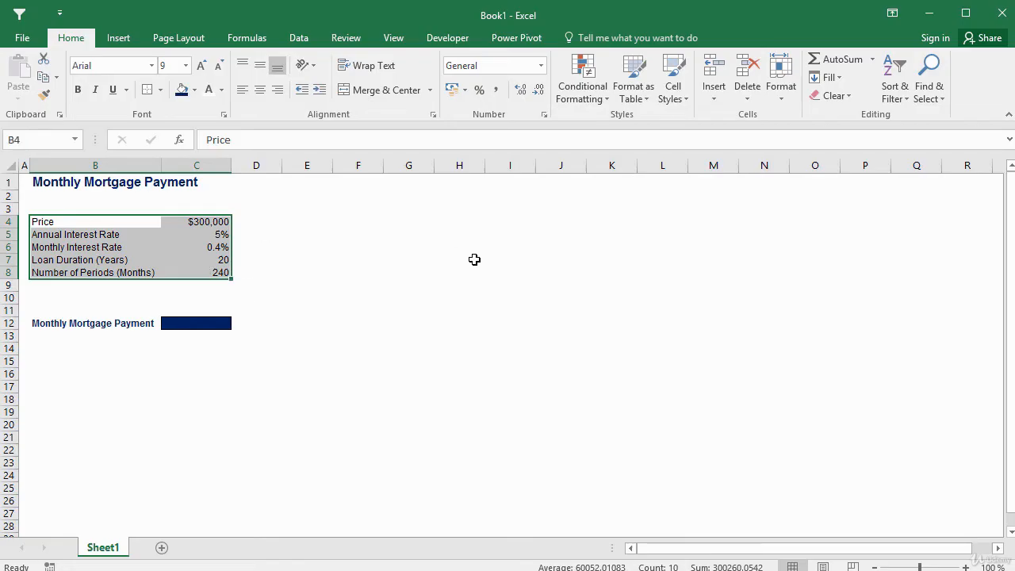
Review the price, monthly interest rate and number of periods inputs without changing them
click(306, 247)
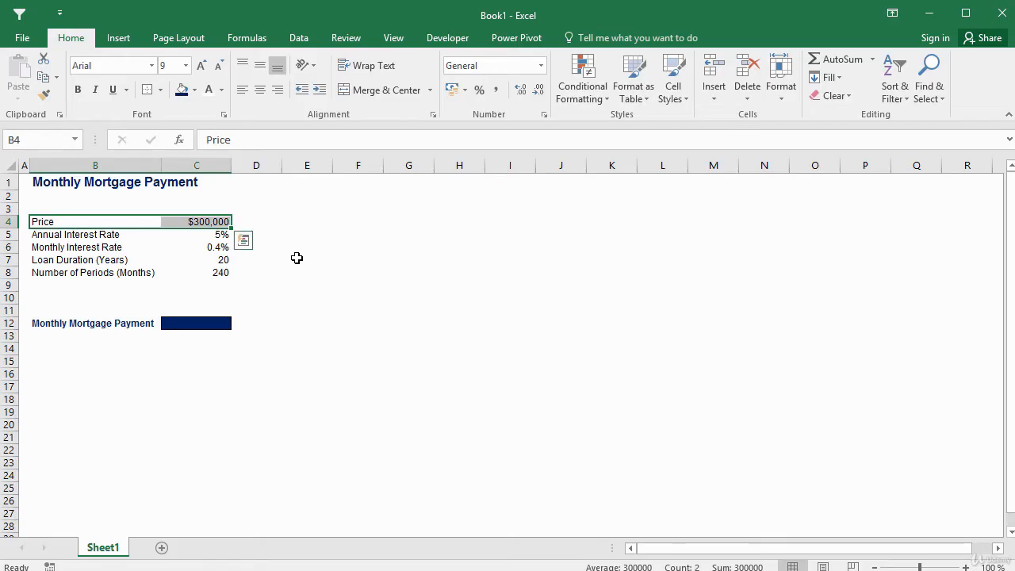
click(74, 234)
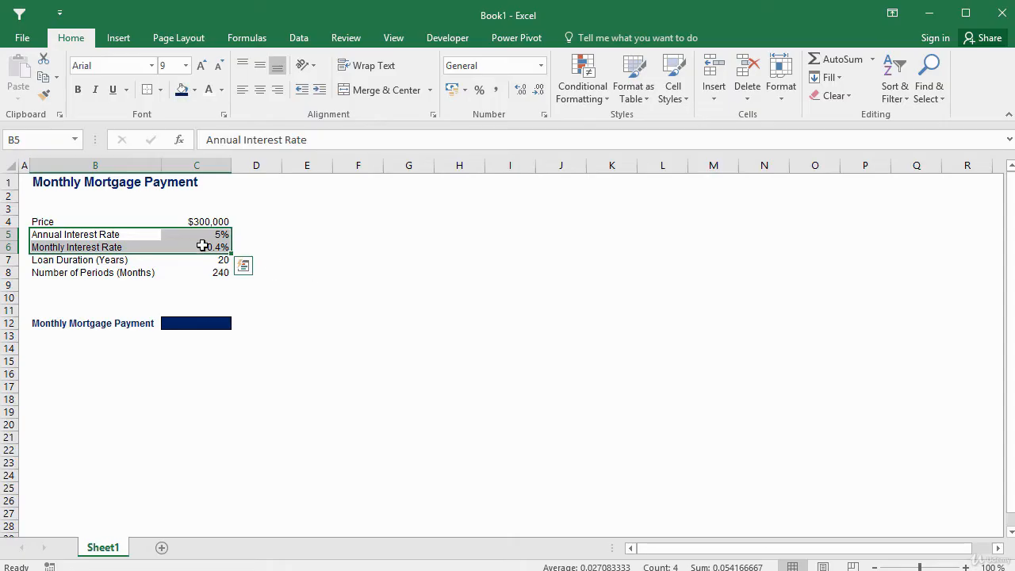
click(197, 247)
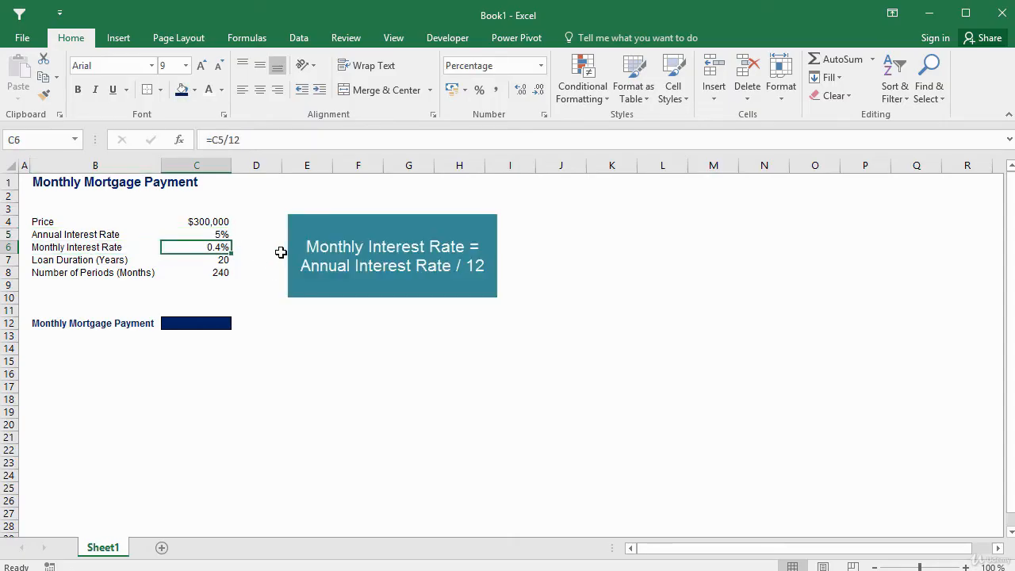
double_click(196, 248)
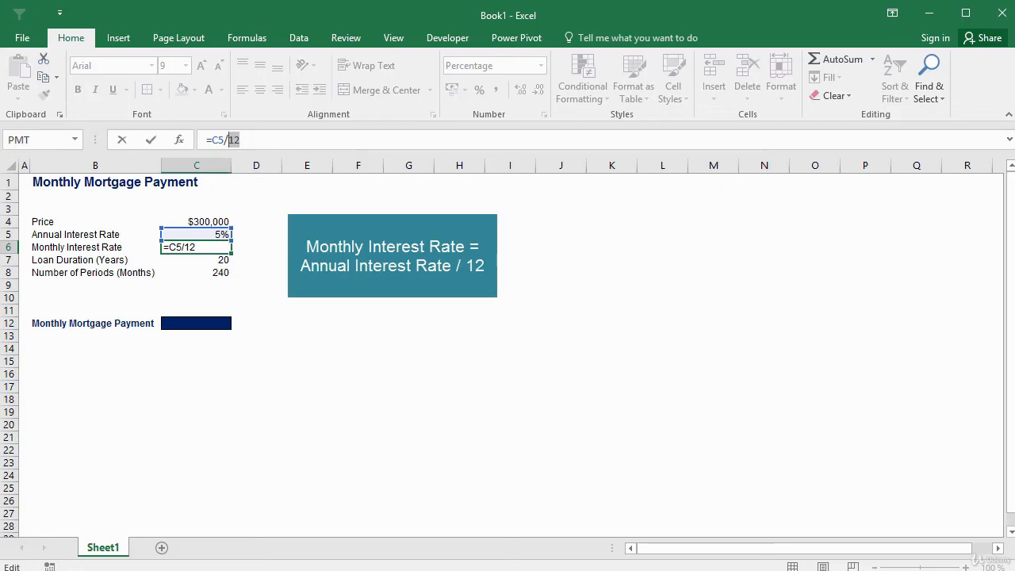
key(Return)
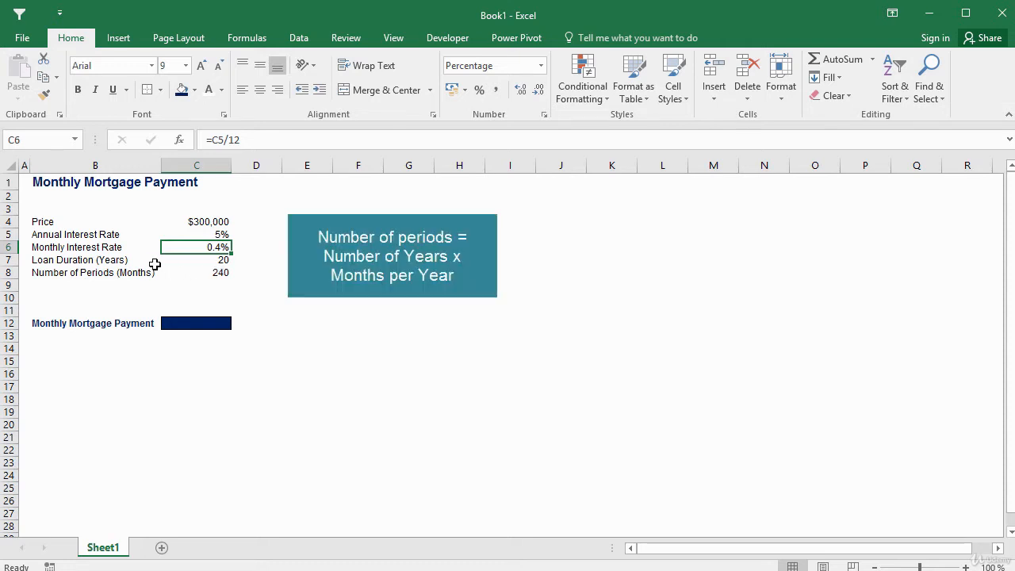
click(197, 273)
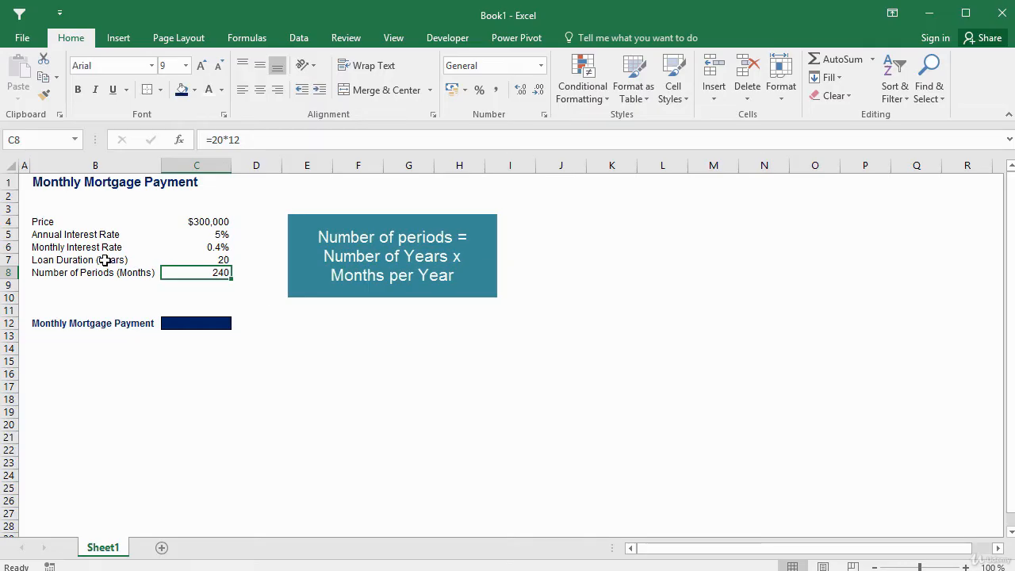
click(308, 286)
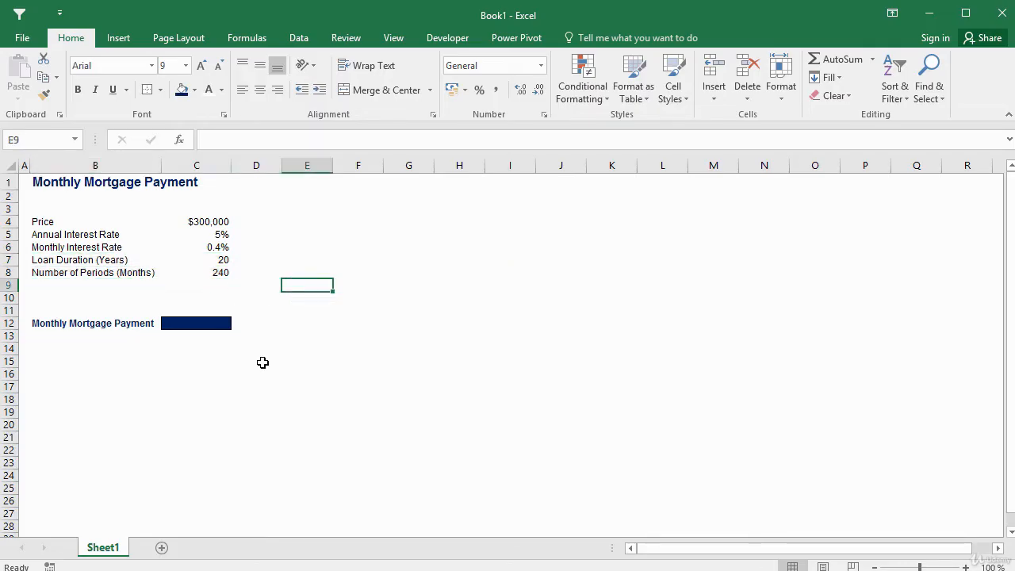
mouse_move(222, 333)
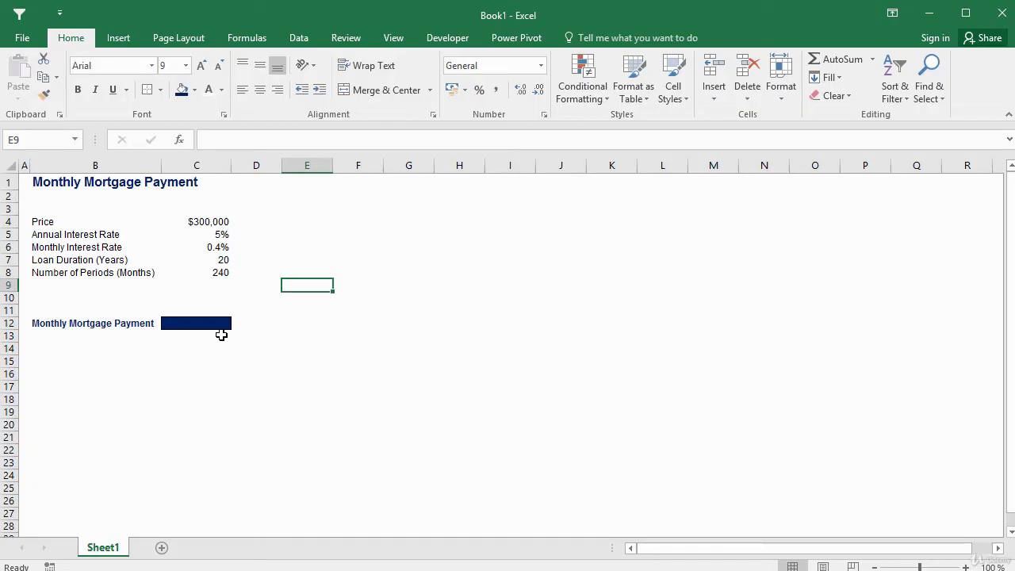
Insert the PMT function into the Monthly Mortgage Payment cell C12 via the Financial category, searching 'payment'
click(197, 324)
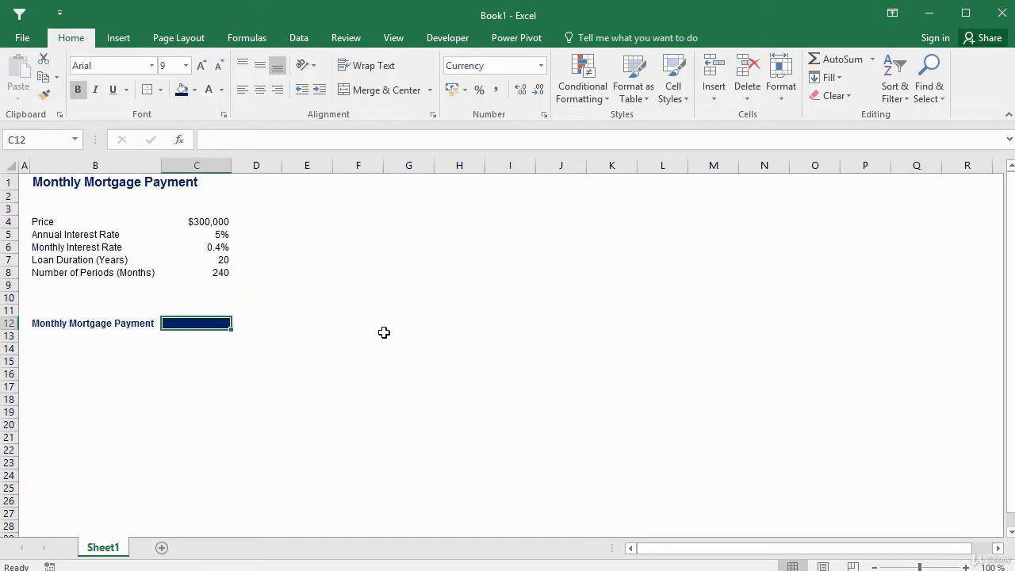
mouse_move(193, 162)
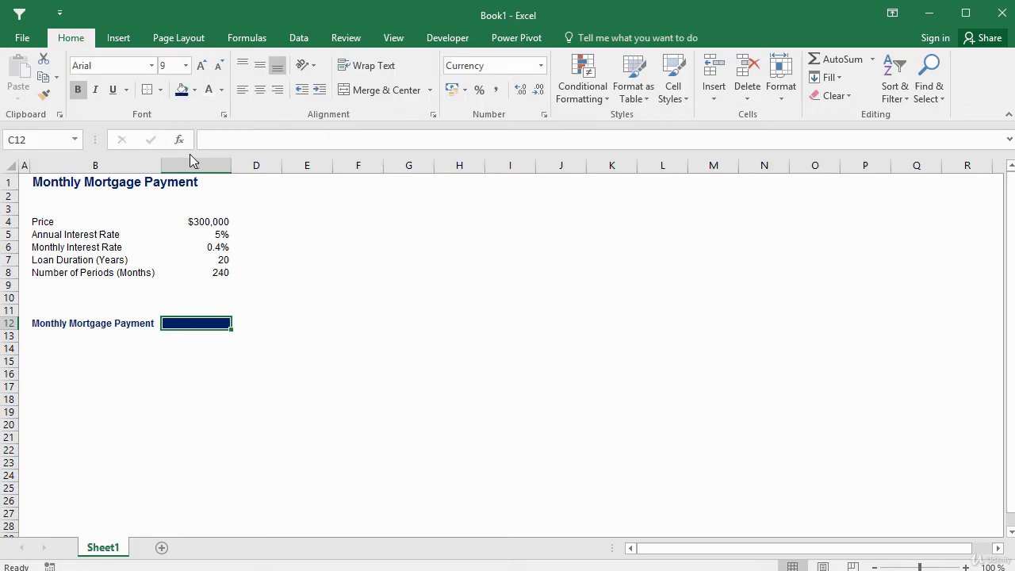
click(177, 140)
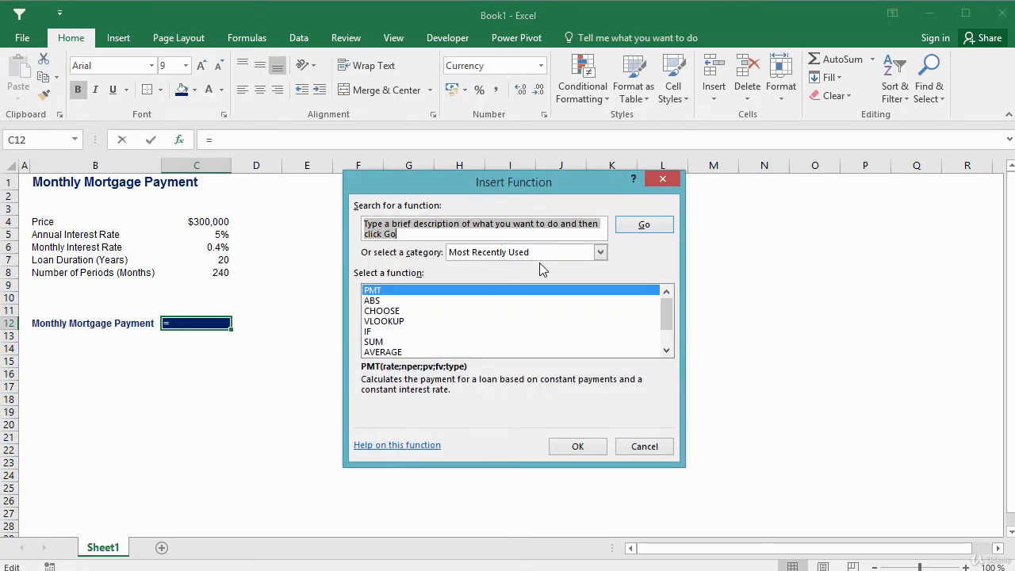
click(599, 252)
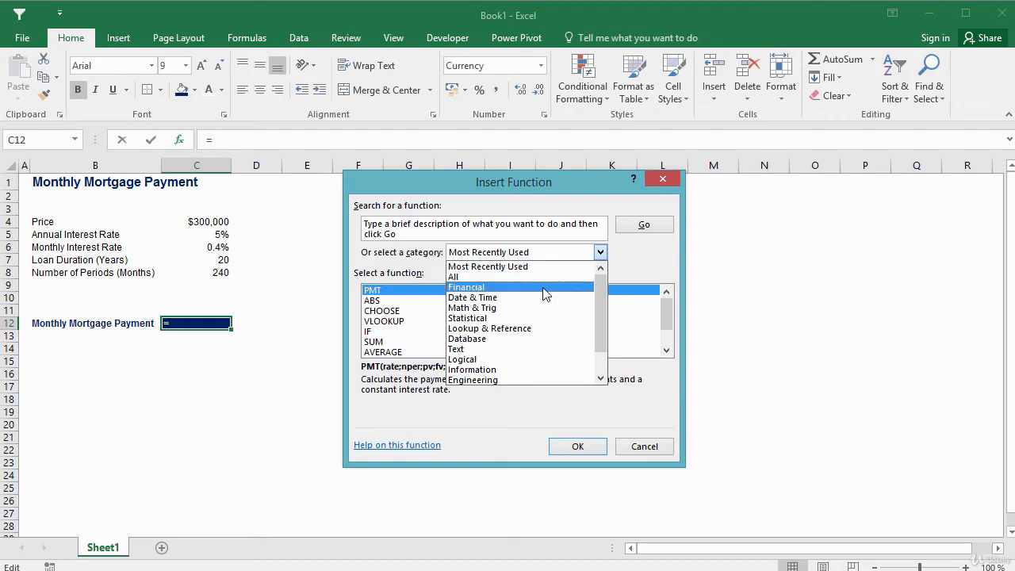
click(466, 285)
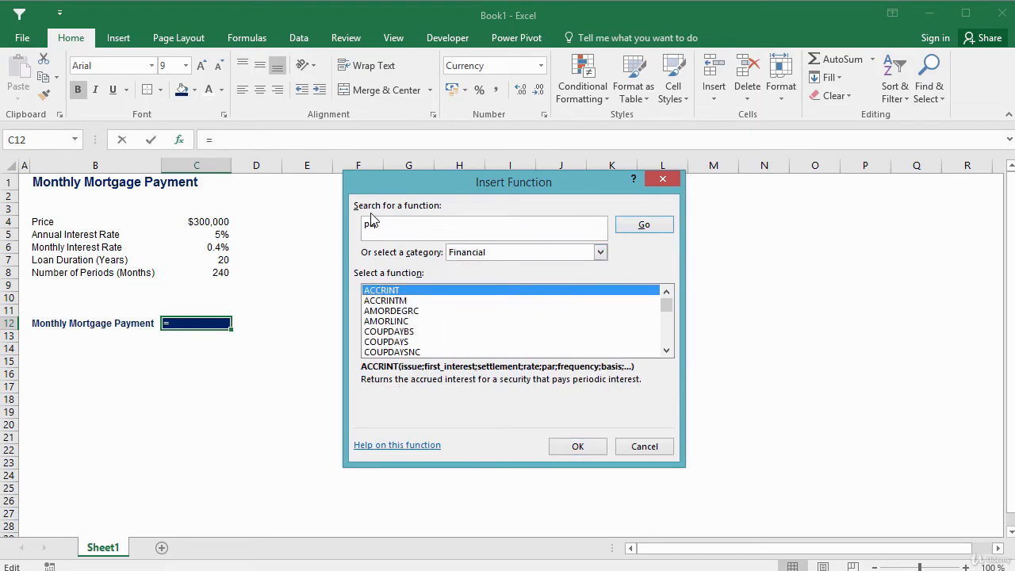
text(payment)
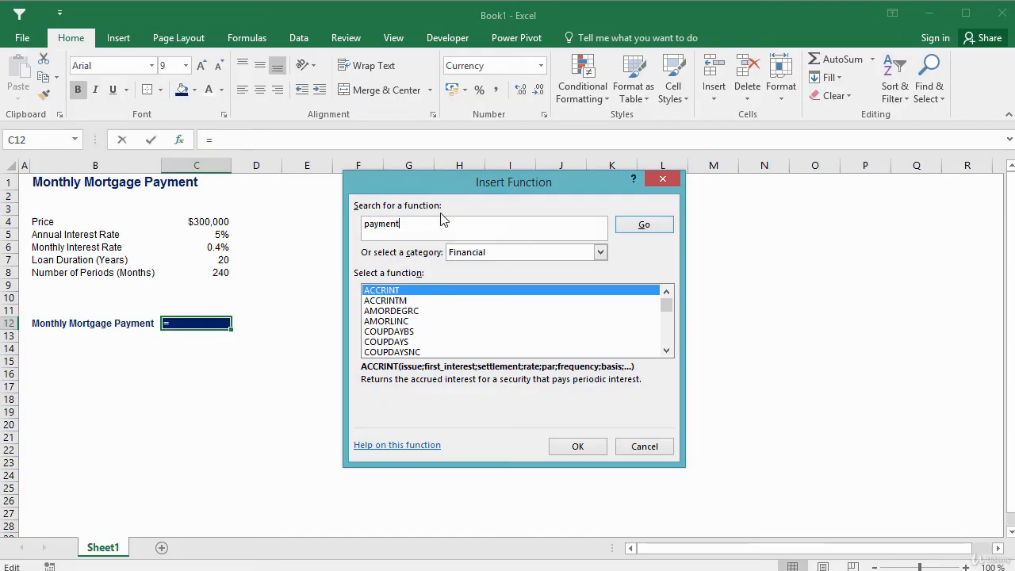
click(644, 225)
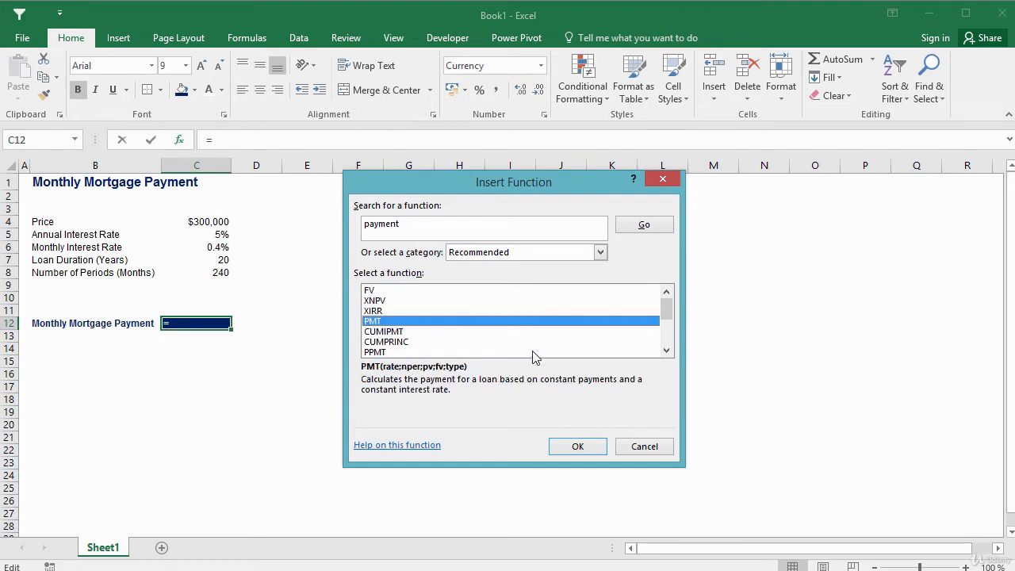
click(577, 445)
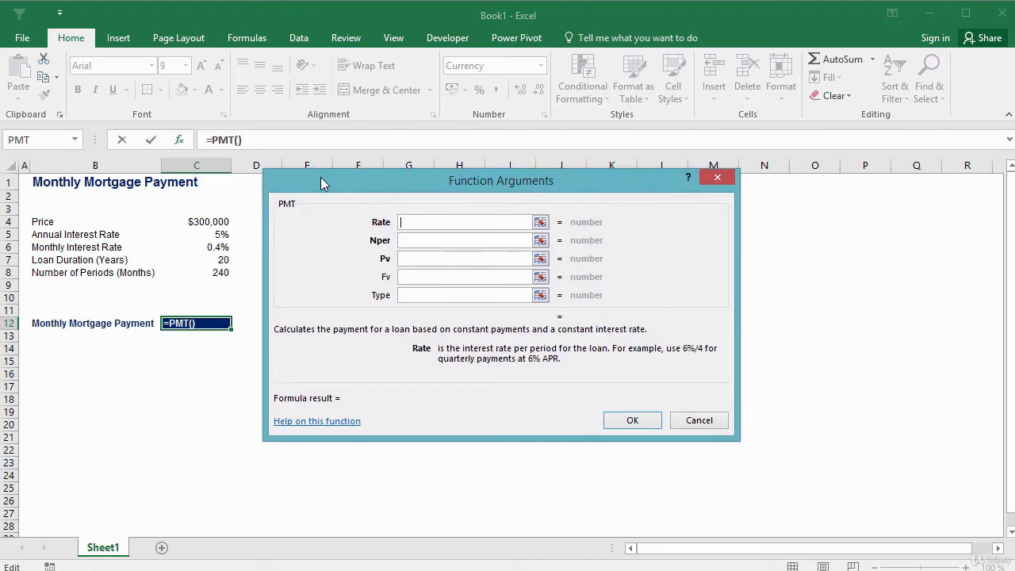
Move the Function Arguments window aside and review the Rate and Pv argument descriptions
drag(499, 181, 494, 130)
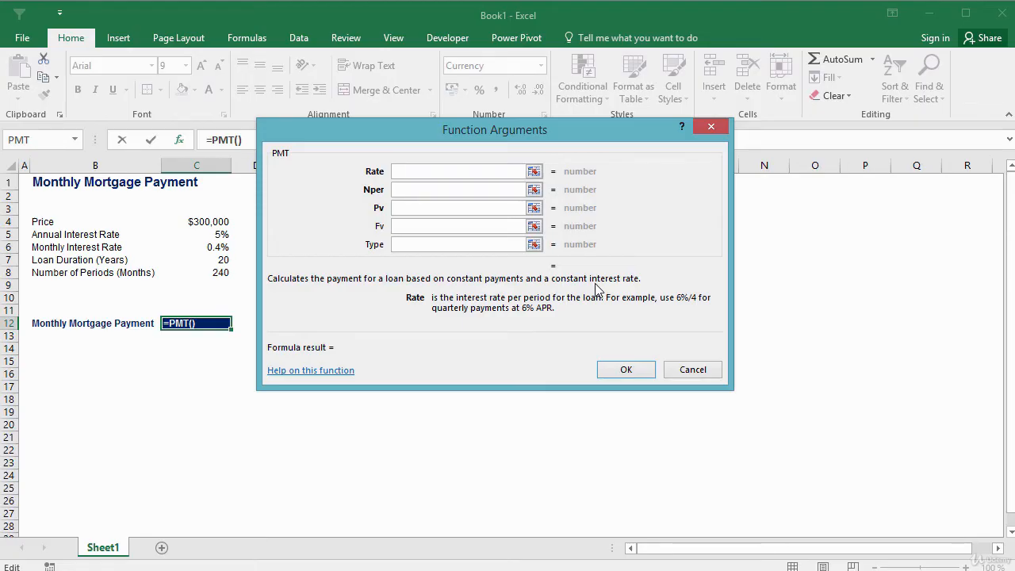
click(458, 171)
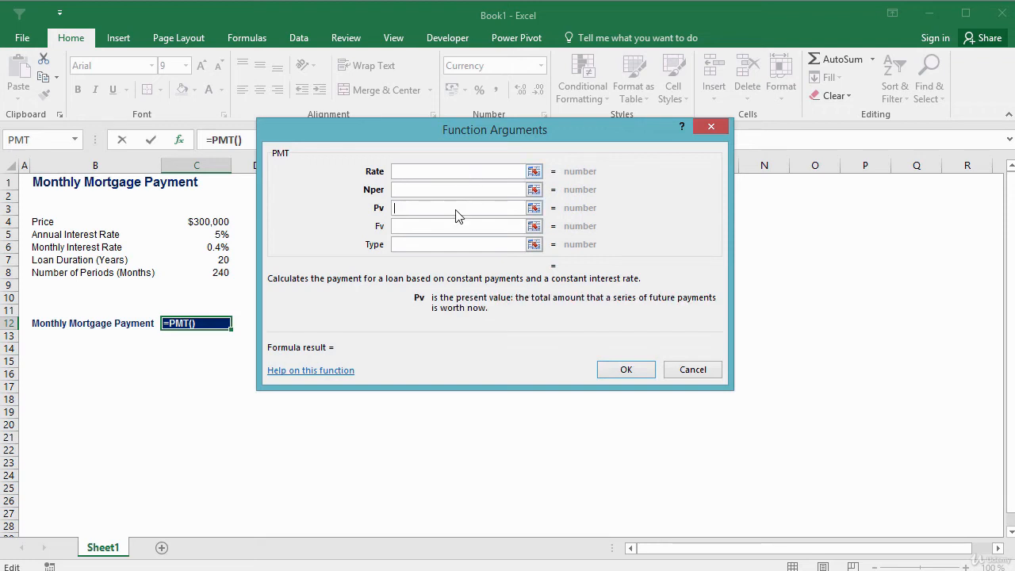
click(460, 171)
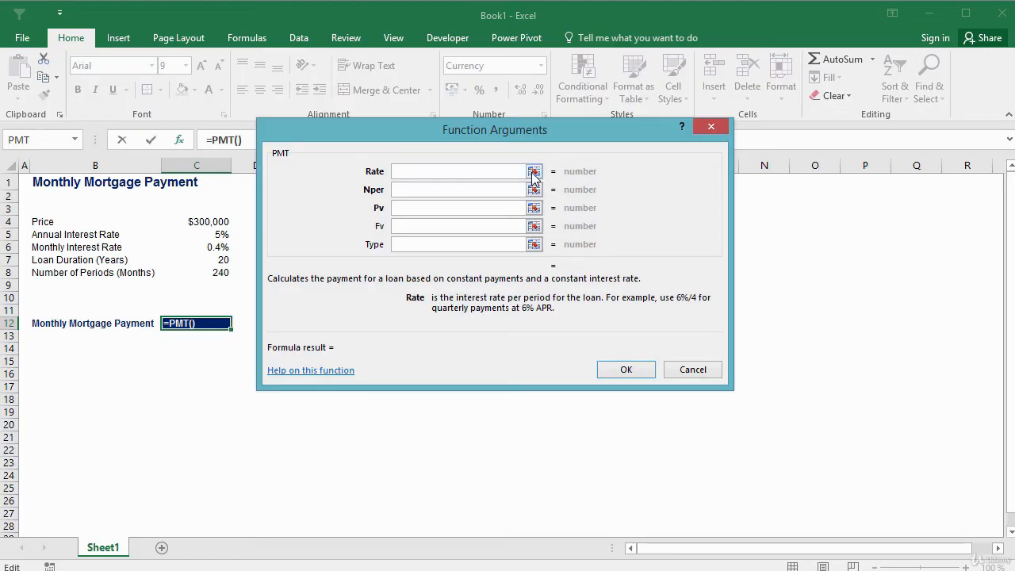
Set Rate to C6, Nper to C8 and Pv to C4 and confirm, giving =PMT(C6;C8;C4) = -$1,980
click(532, 171)
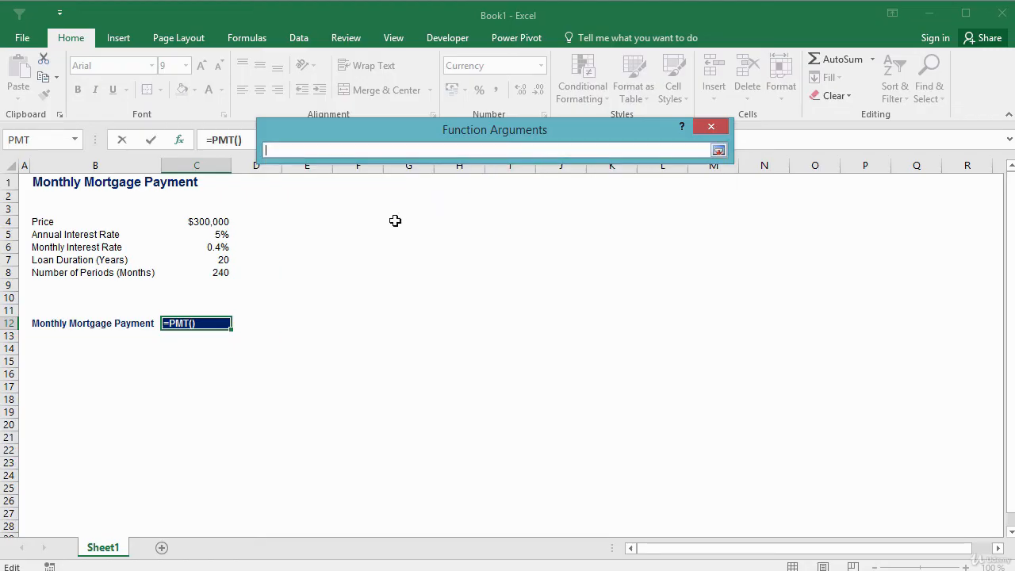
mouse_move(165, 249)
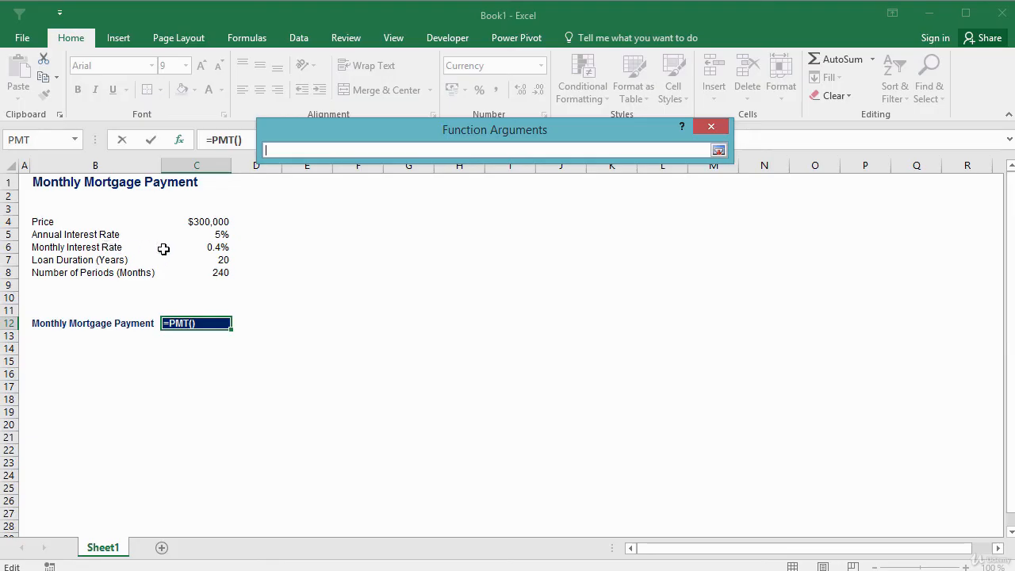
click(197, 247)
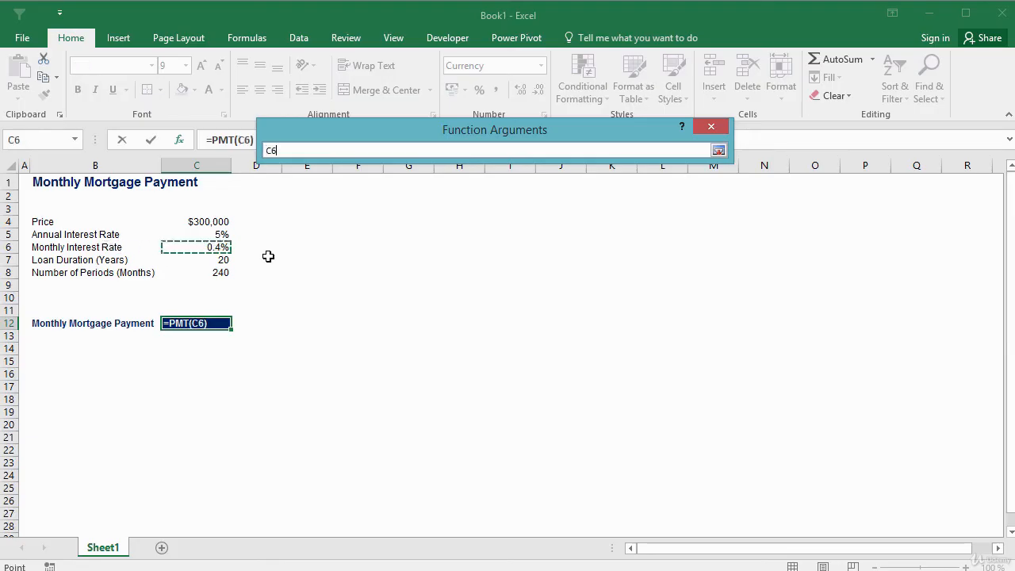
mouse_move(295, 262)
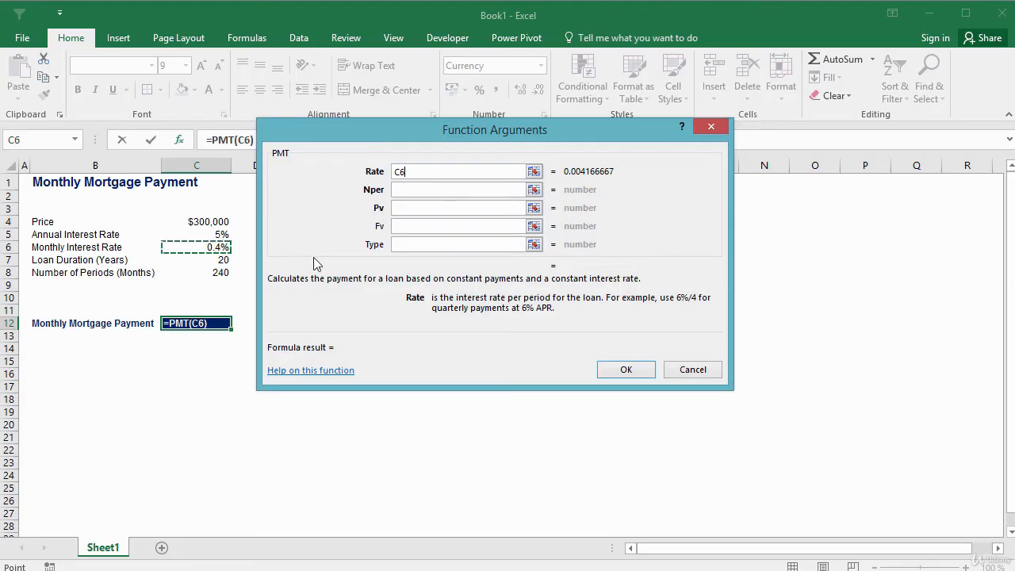
click(458, 189)
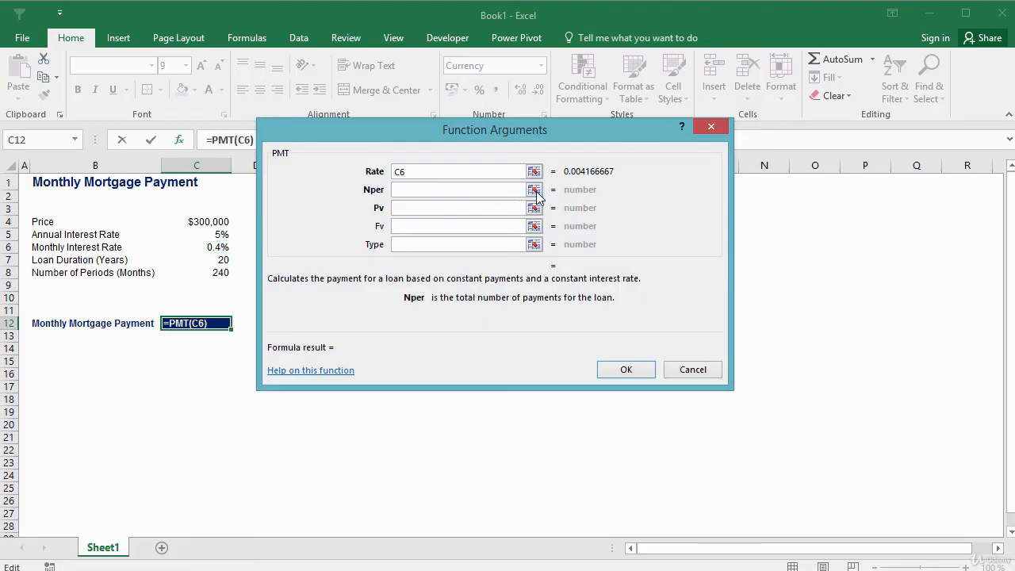
click(533, 190)
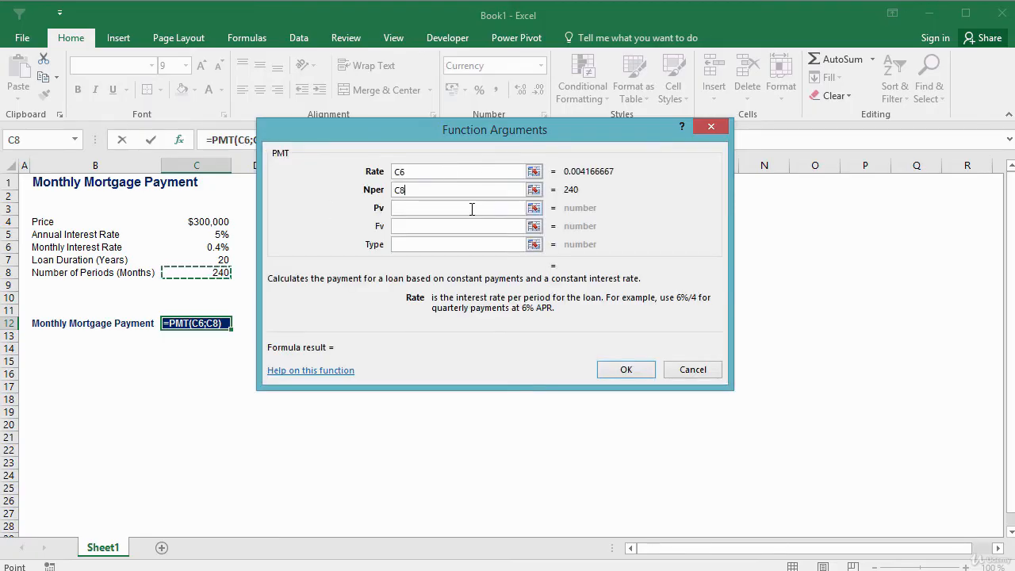
click(459, 208)
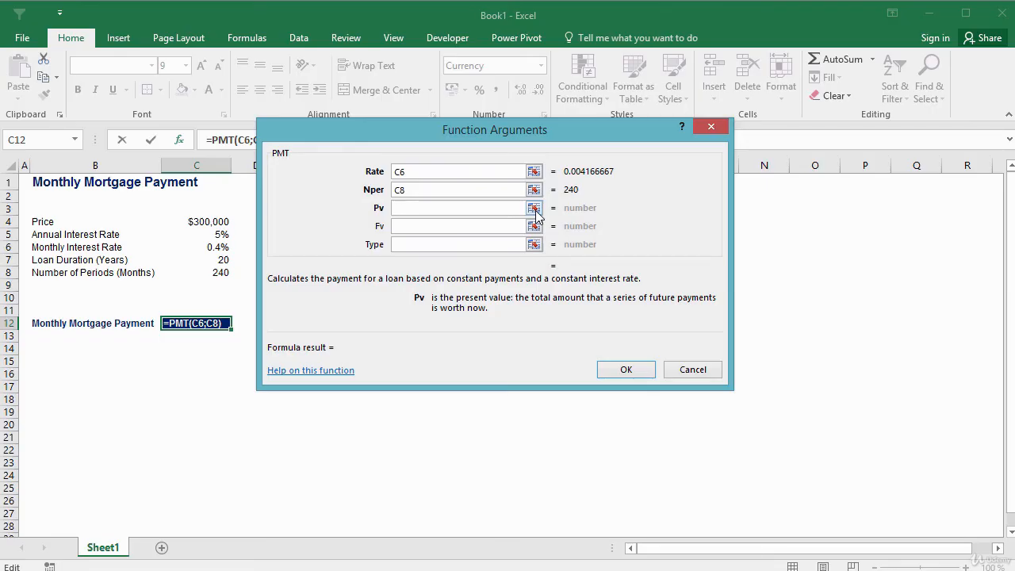
click(532, 208)
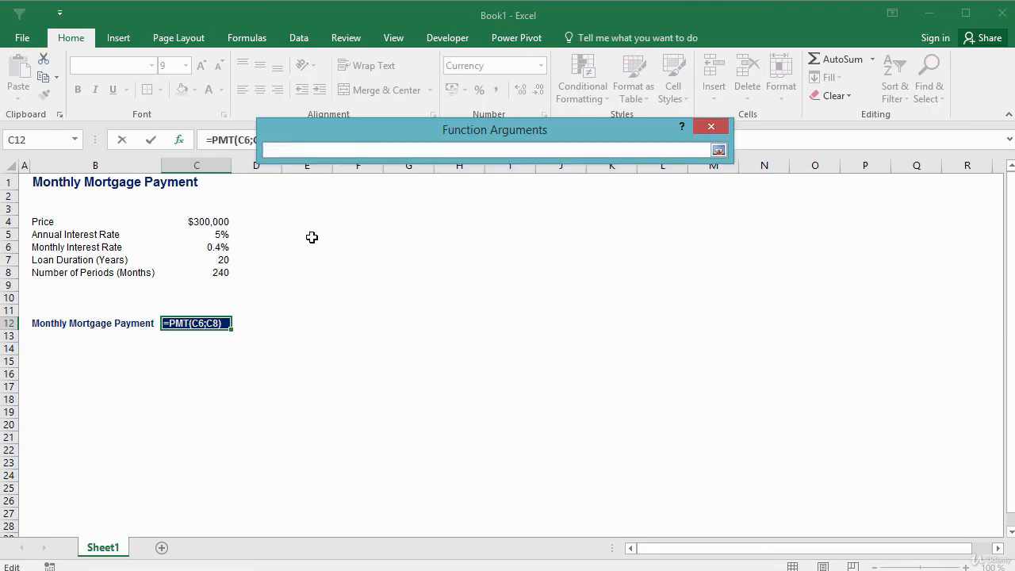
click(196, 222)
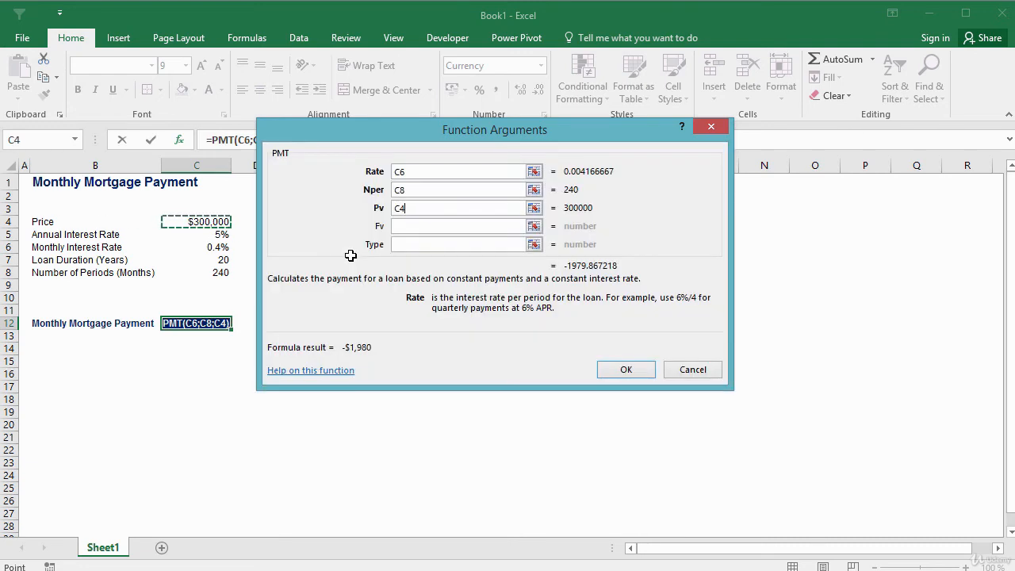
mouse_move(516, 307)
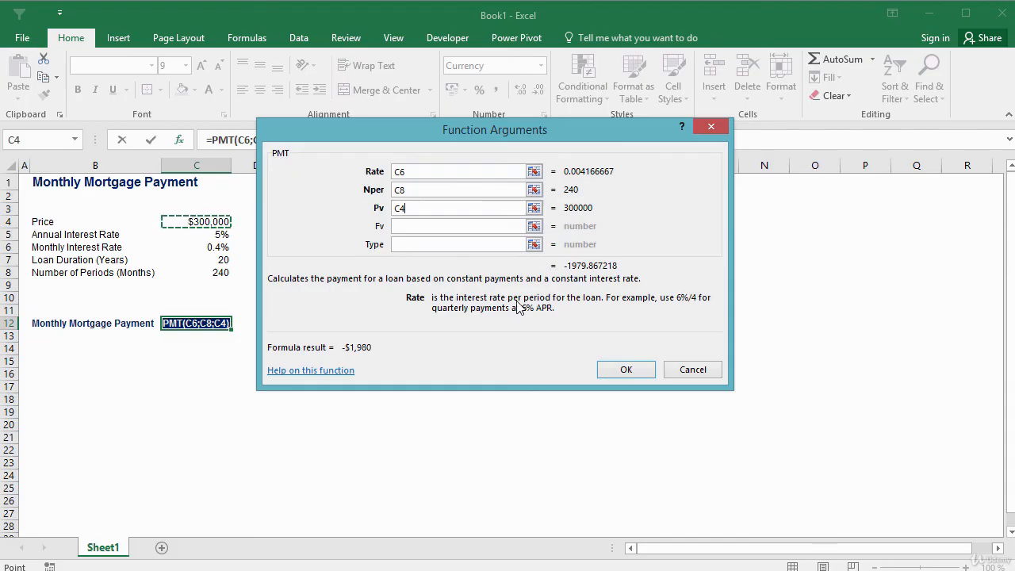
mouse_move(381, 244)
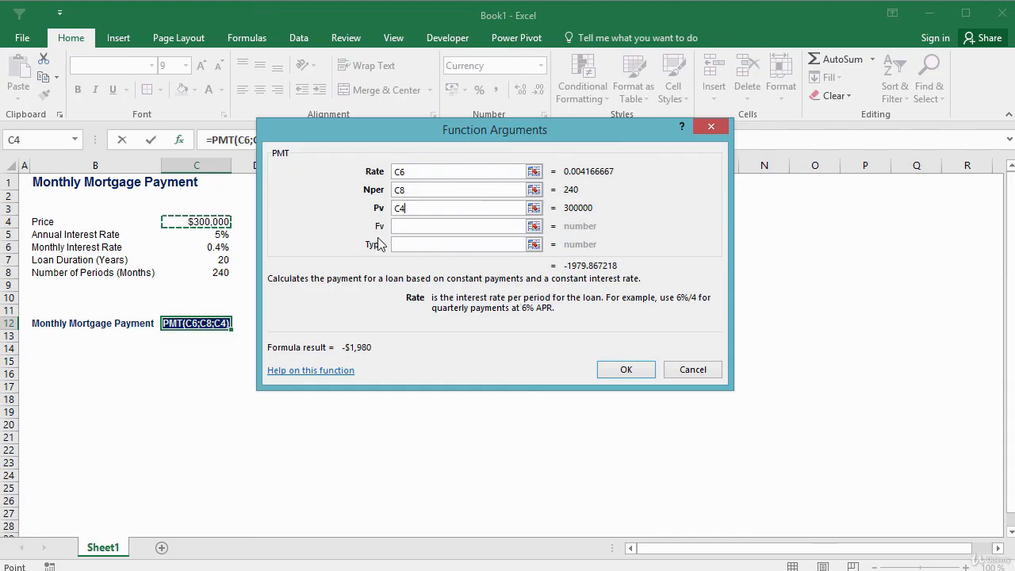
mouse_move(382, 254)
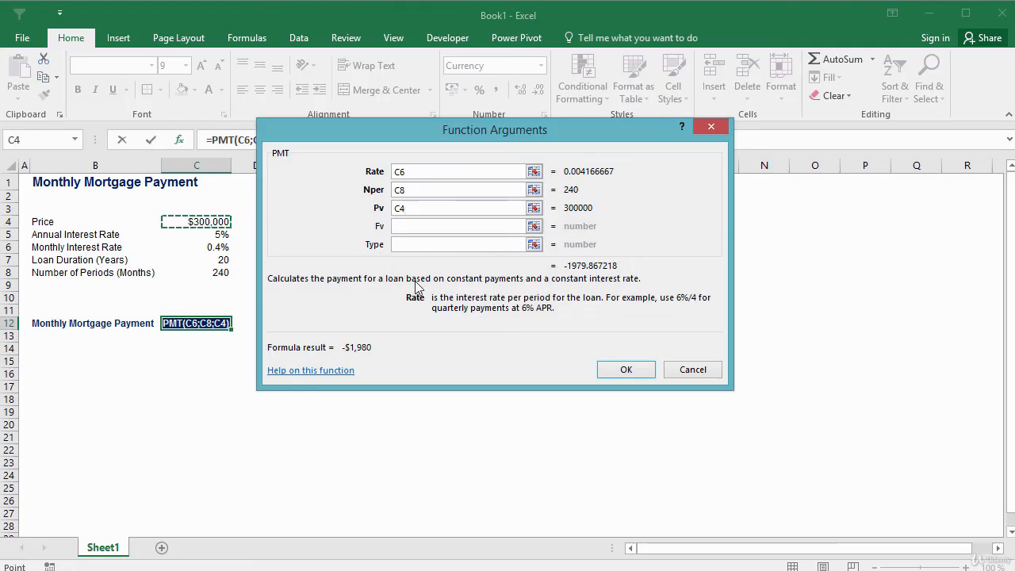
mouse_move(596, 342)
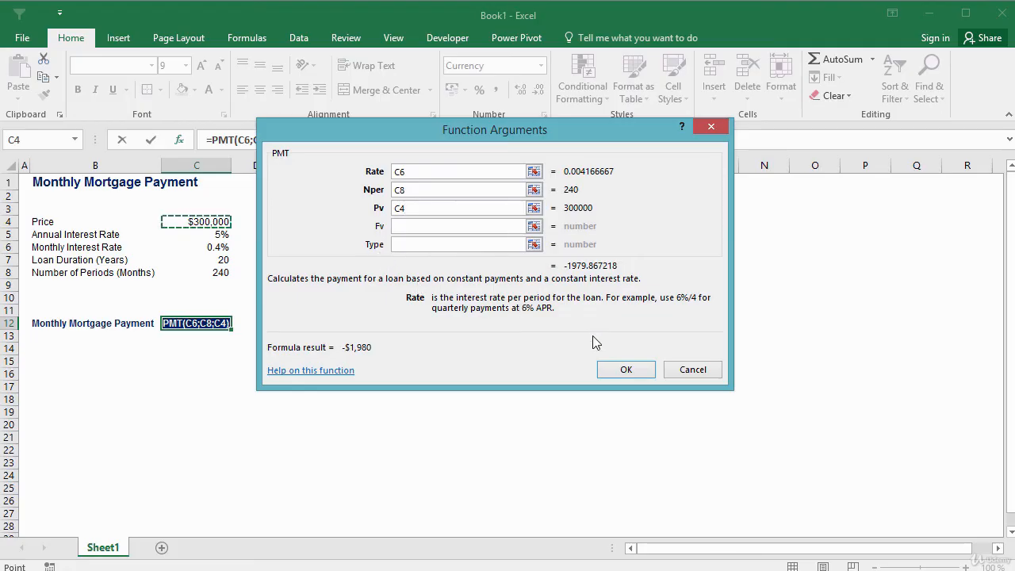
click(624, 368)
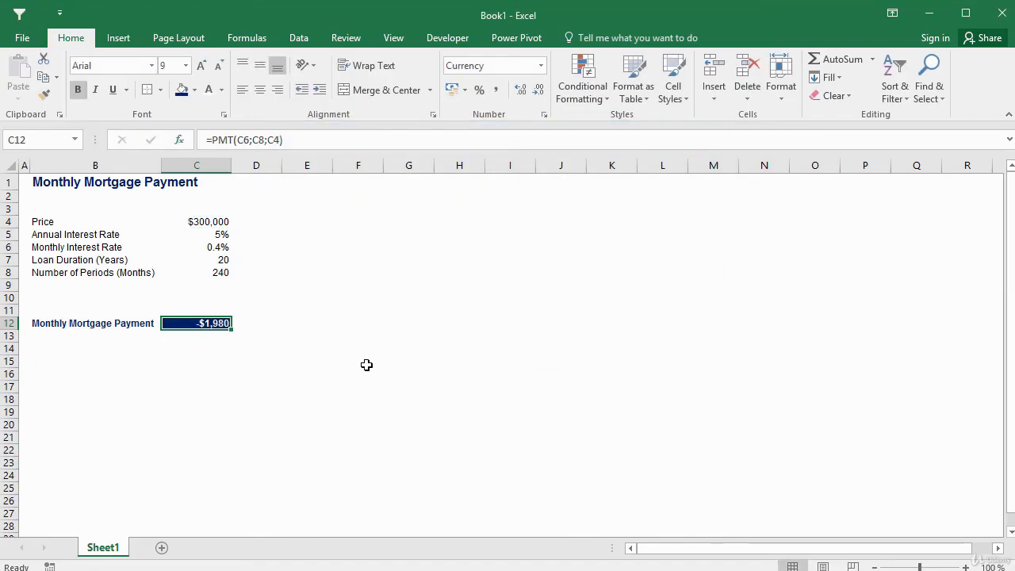